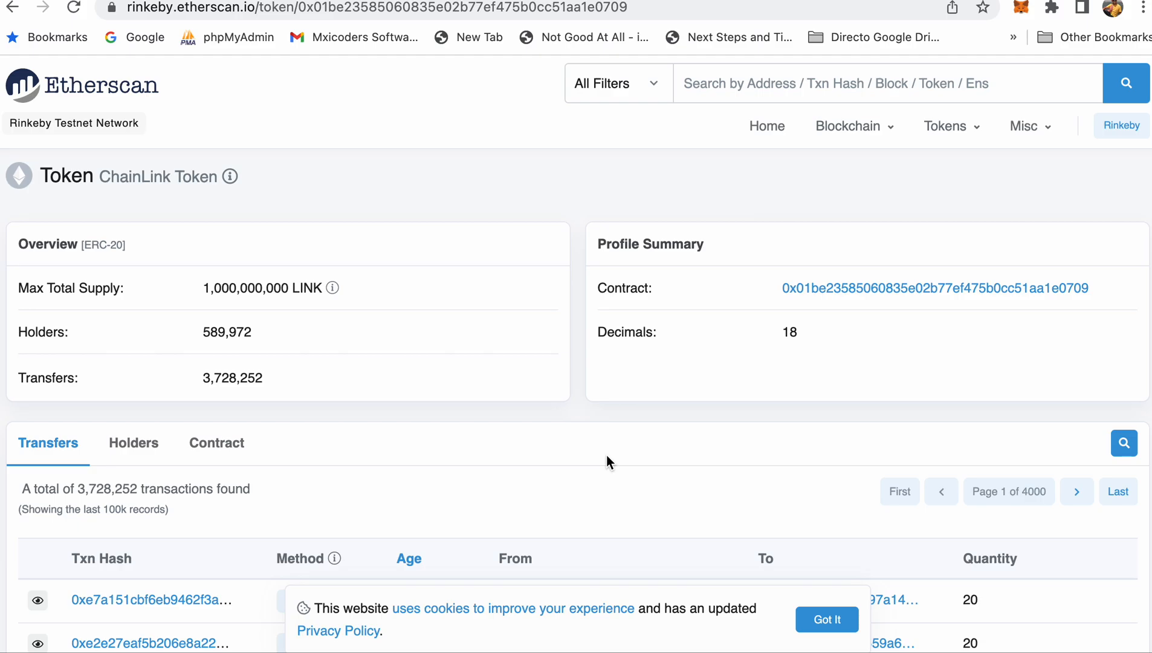
mouse_move(681, 160)
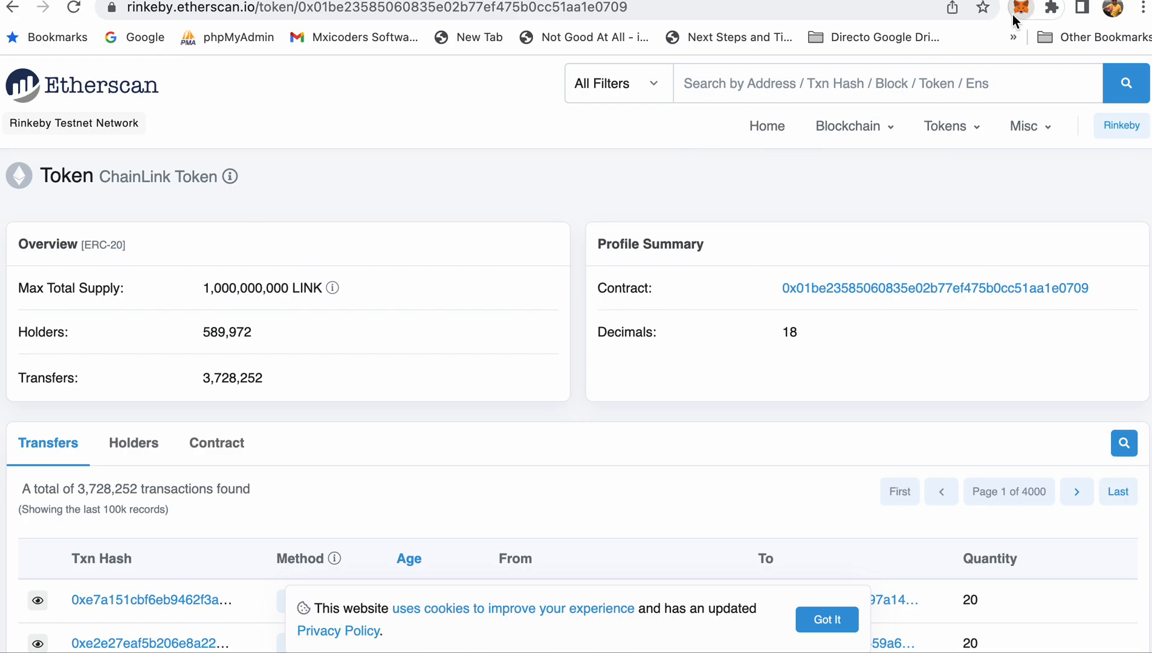
- View the Rinkeby wallet's assets list showing 3.21 ETH and 20 LINK
left_click(1020, 8)
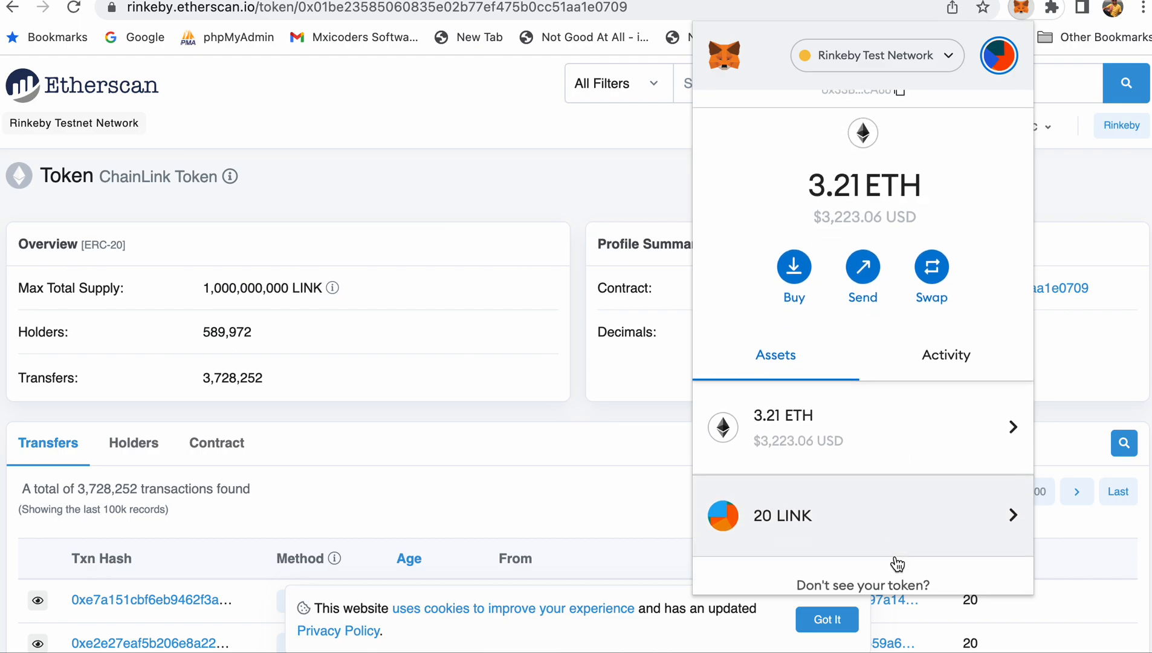
scroll("down", 3)
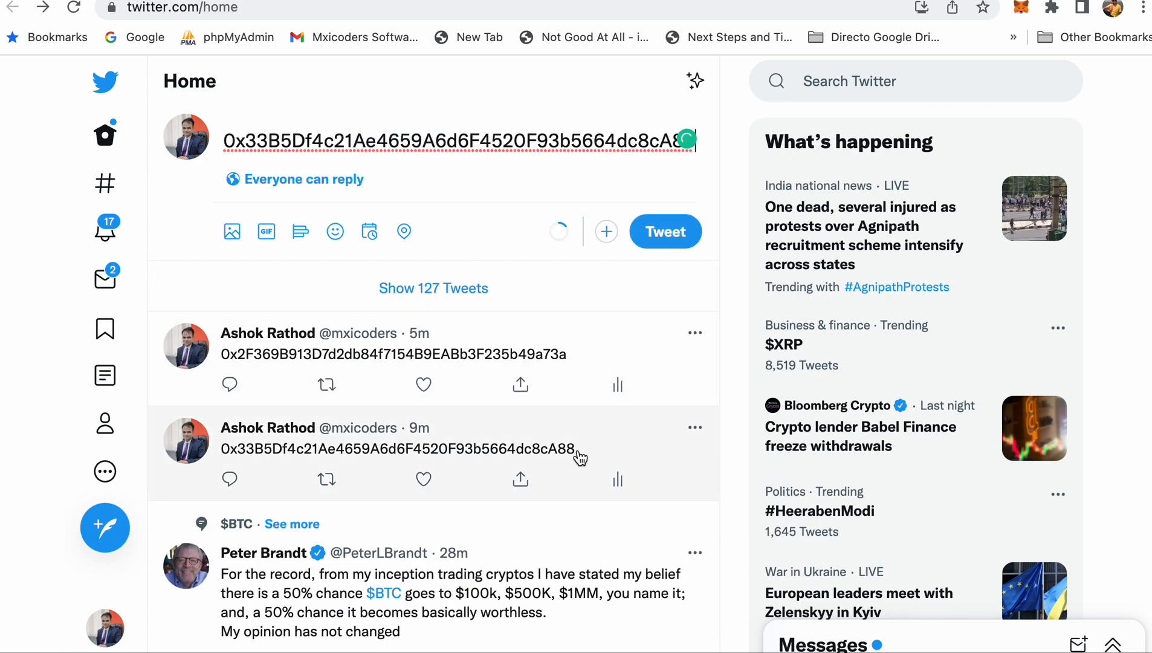
mouse_move(520, 479)
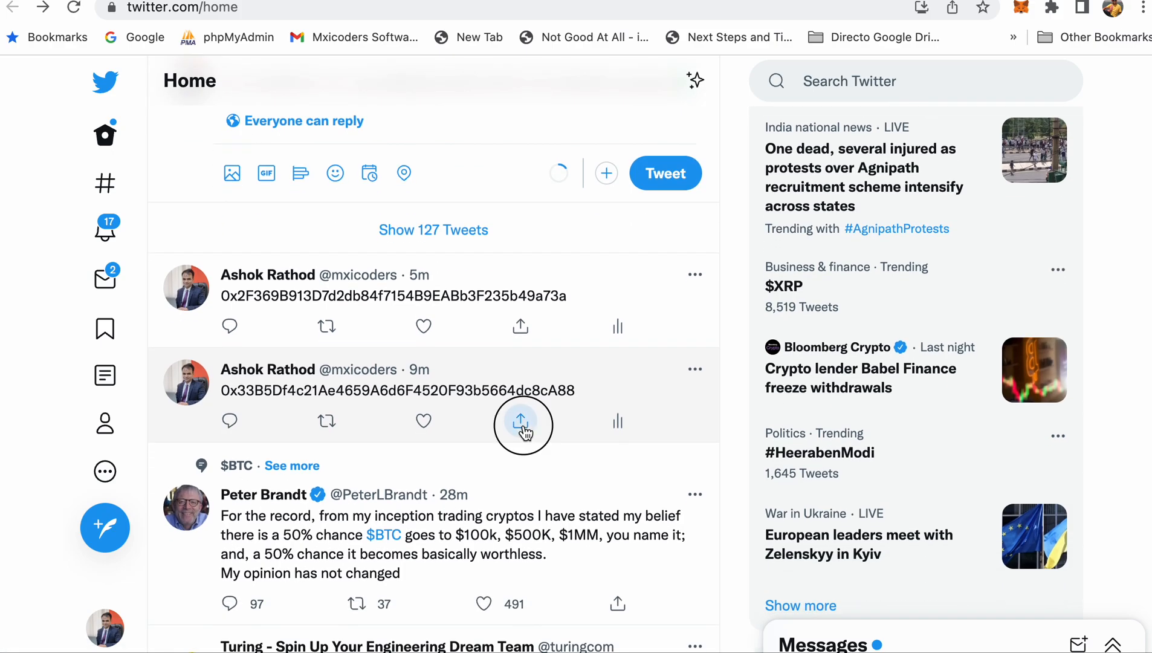
- Copy the link to the tweet containing the wallet address
left_click(520, 421)
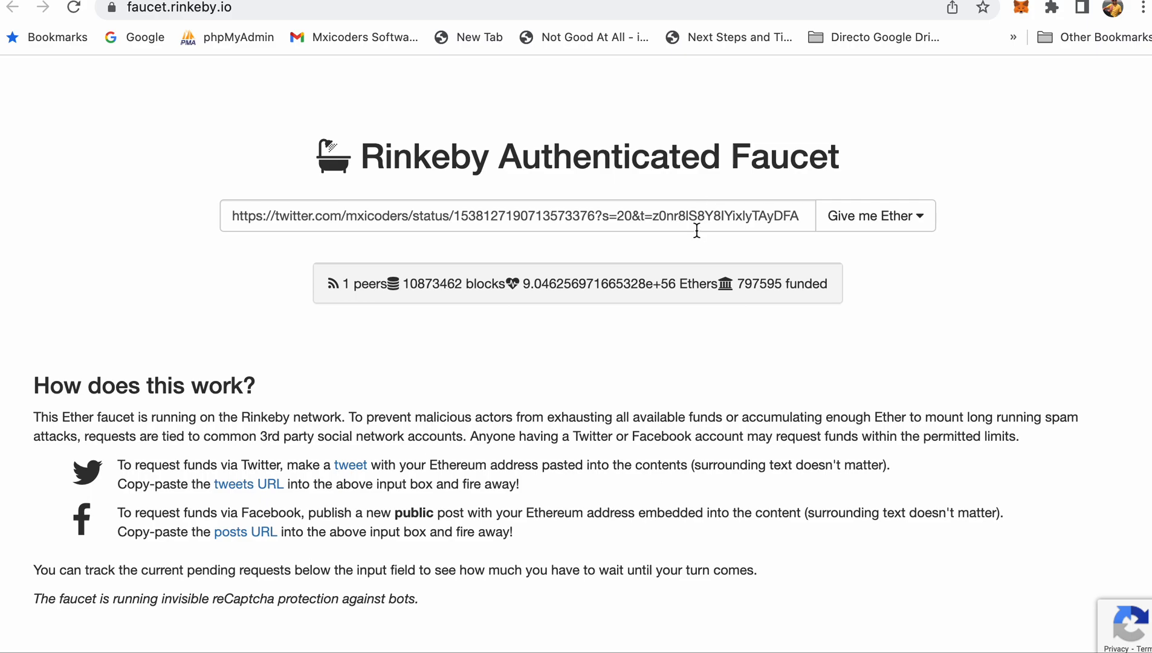
- Request 3 Ethers / 8 hours with the pasted tweet link, then check the wallet balance
triple_click(513, 215)
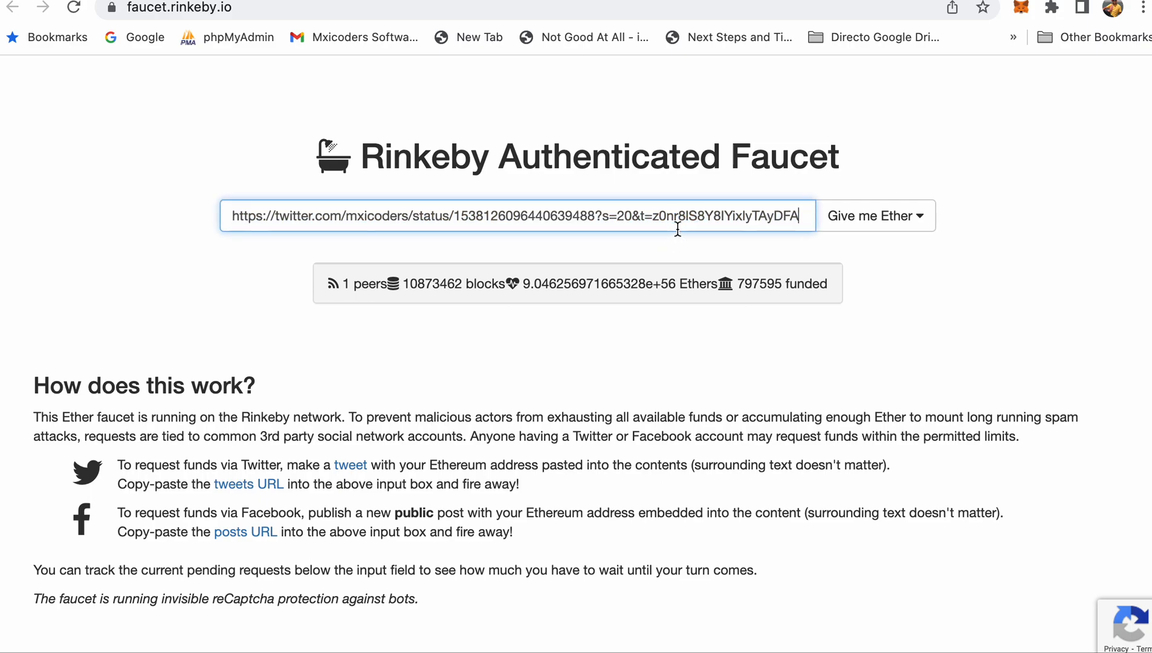
left_click(873, 215)
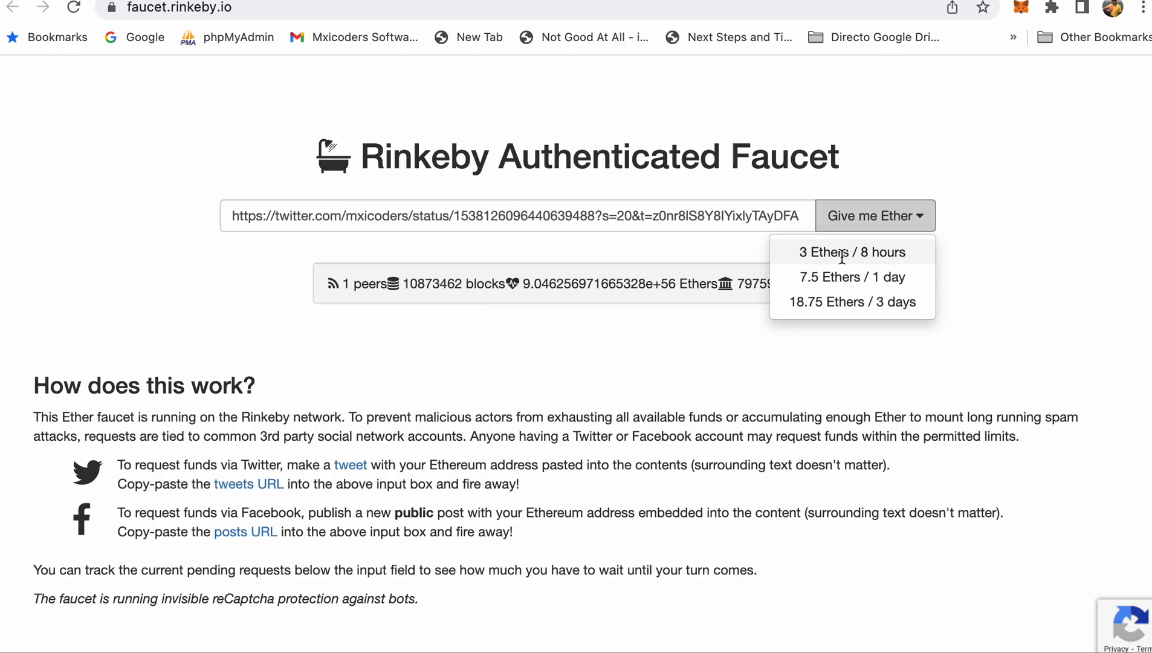
left_click(851, 252)
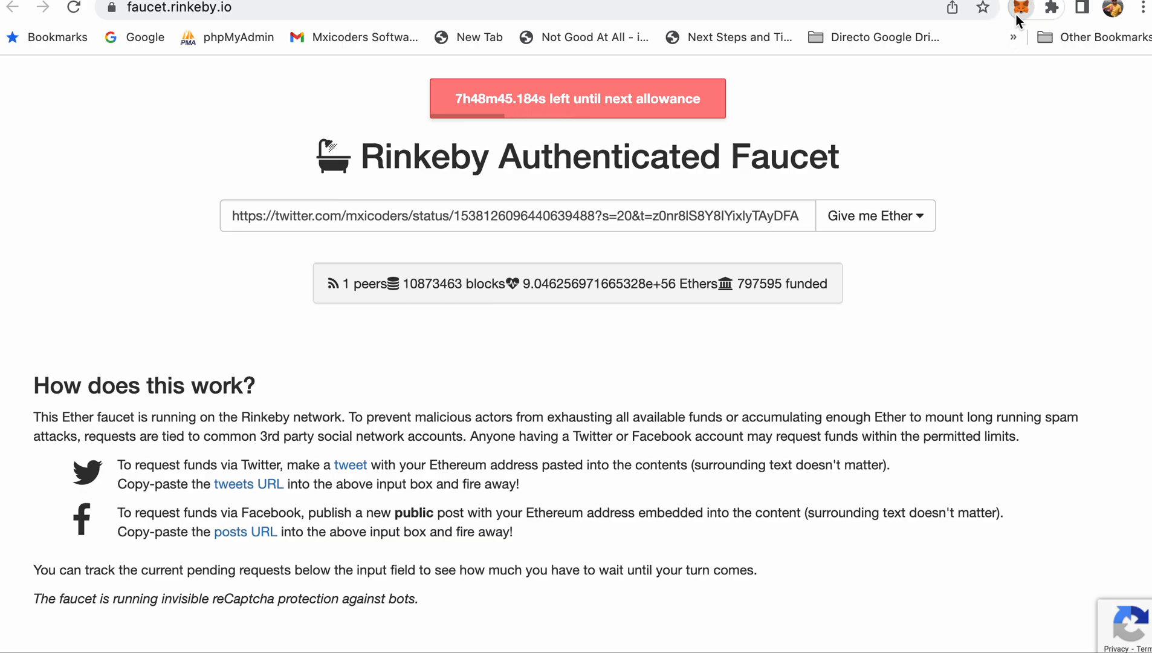
left_click(1018, 9)
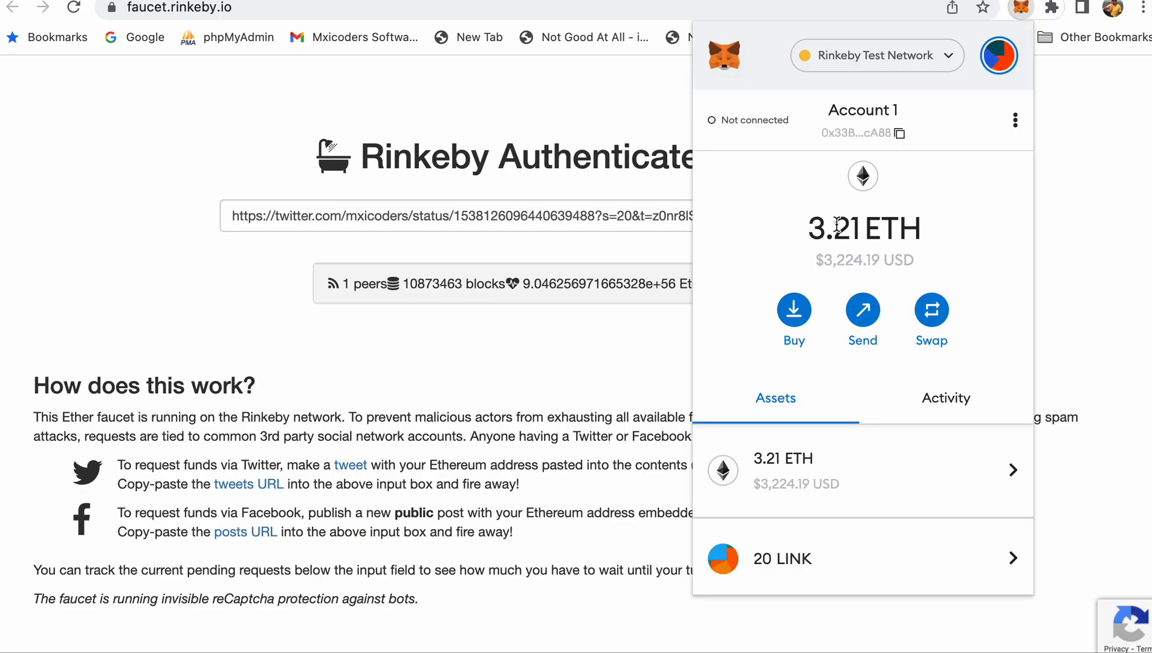
scroll("down", 3)
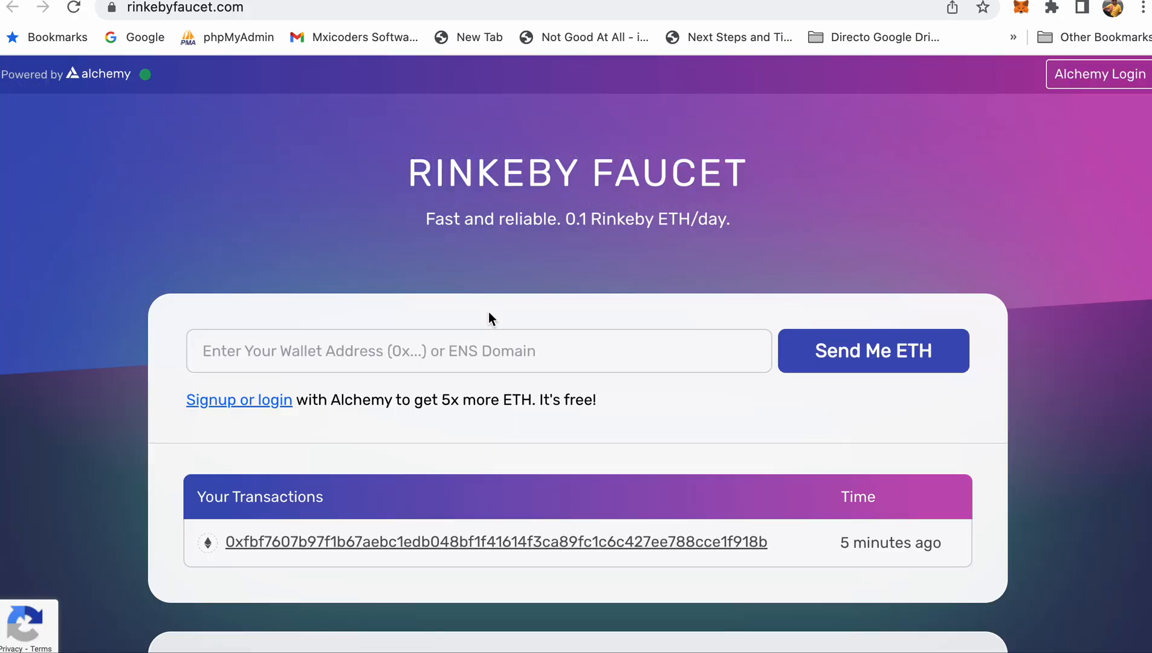
scroll("down", 3)
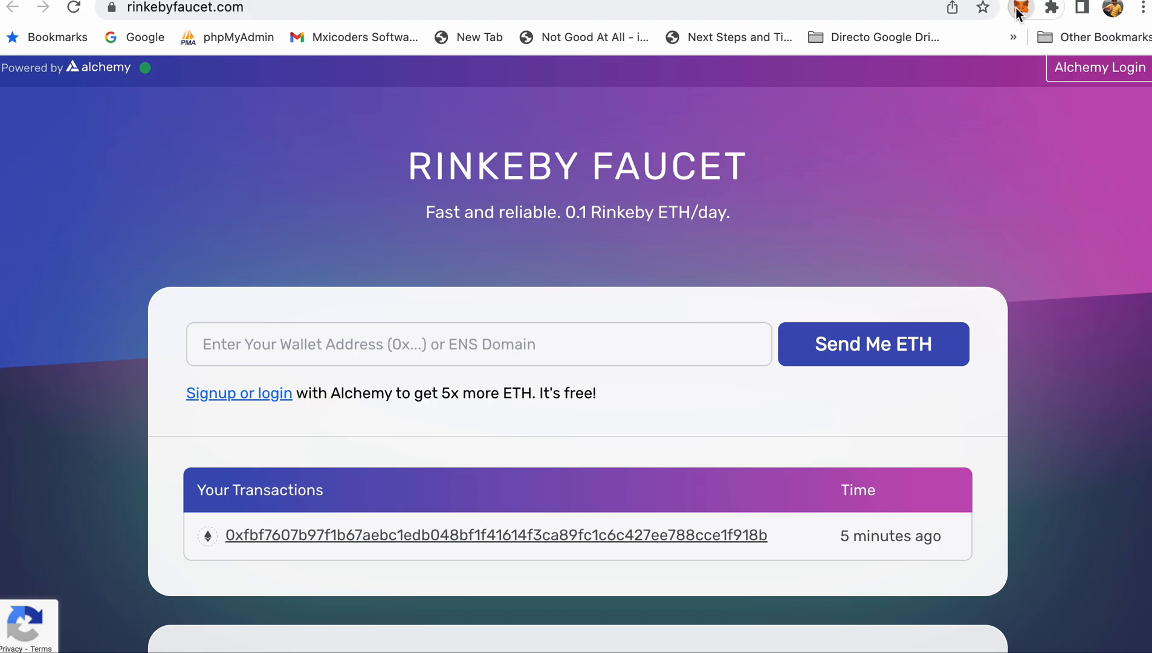
left_click(1019, 8)
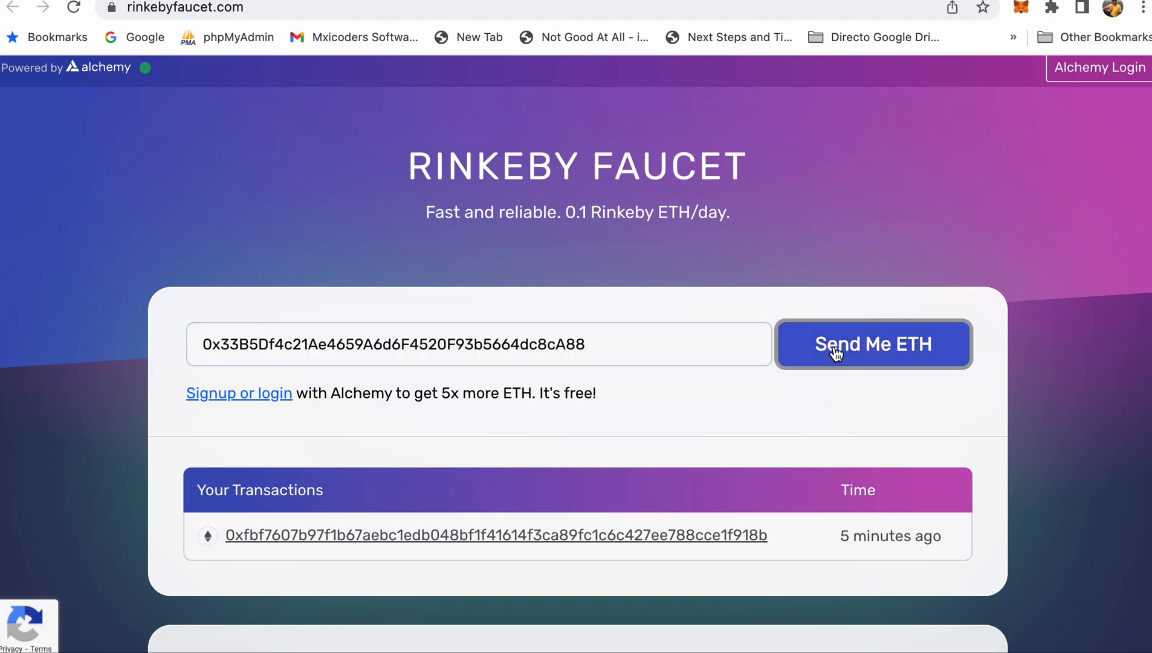
left_click(873, 343)
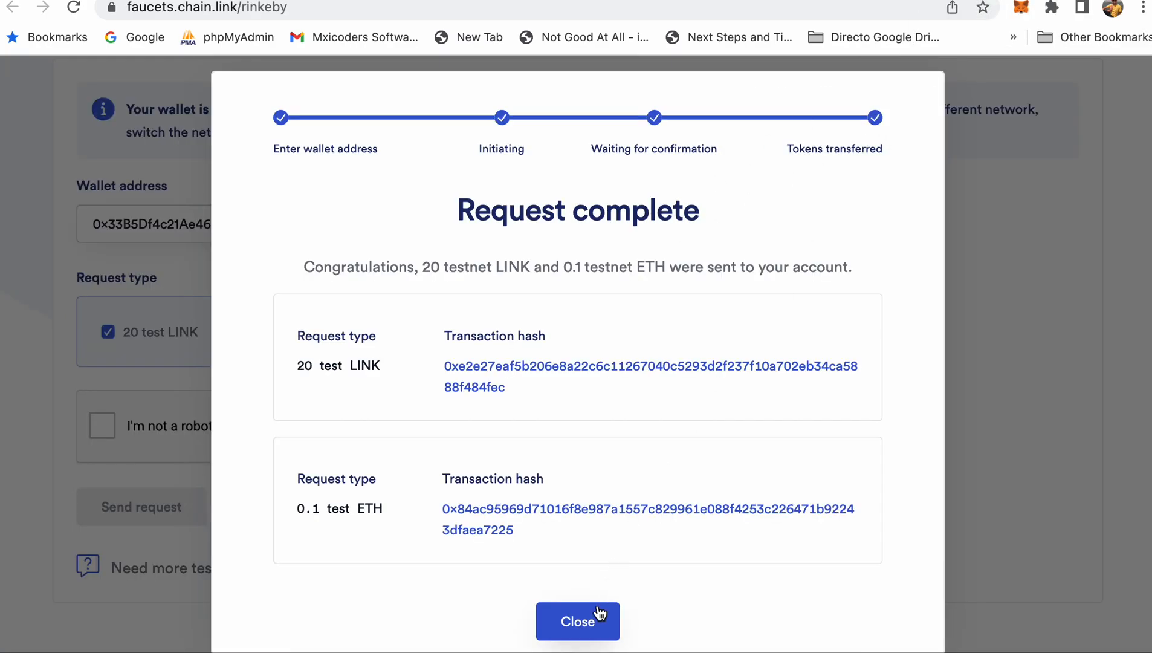
- Dismiss the completed request summary and pass the not-a-robot captcha
left_click(578, 621)
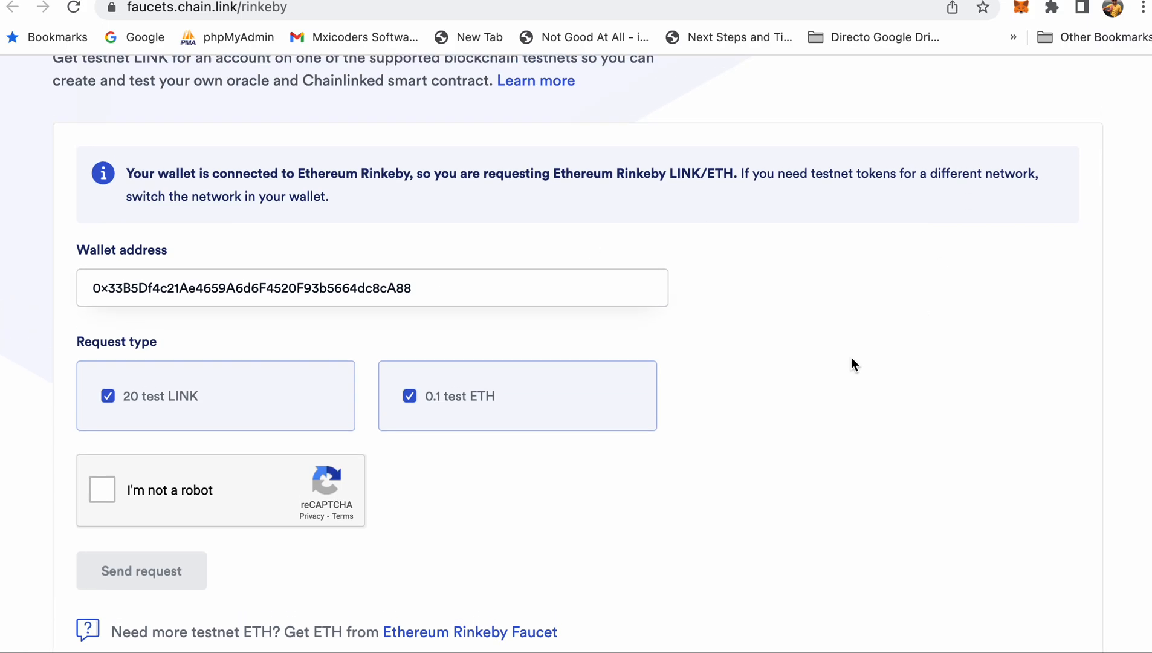
left_click(101, 490)
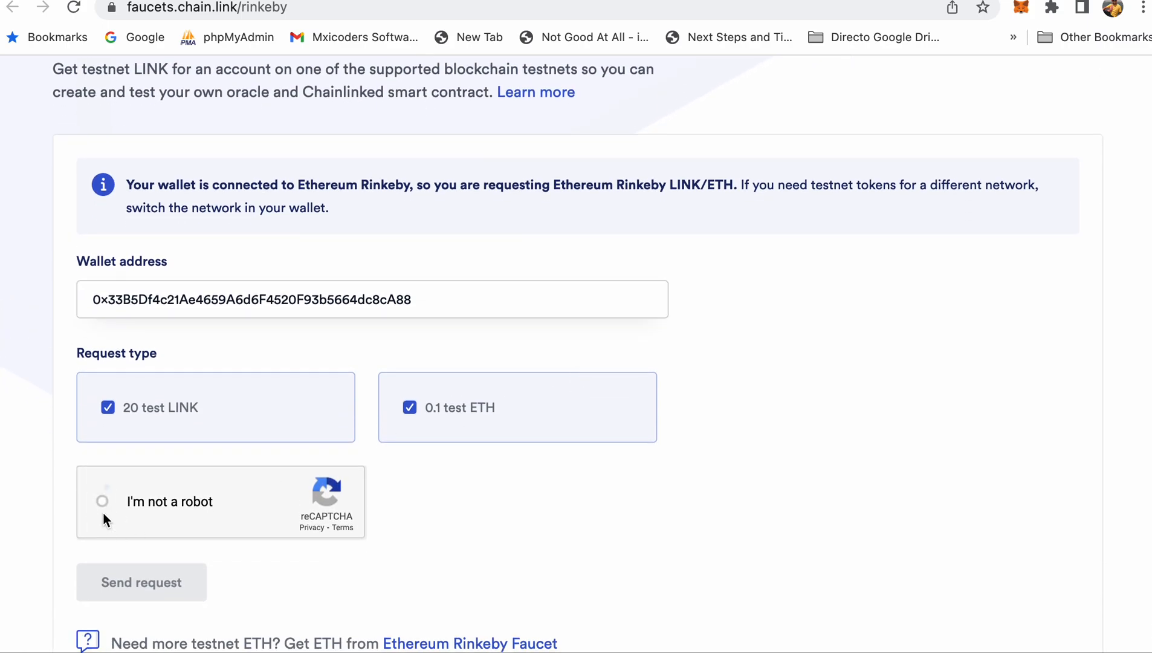
left_click(102, 501)
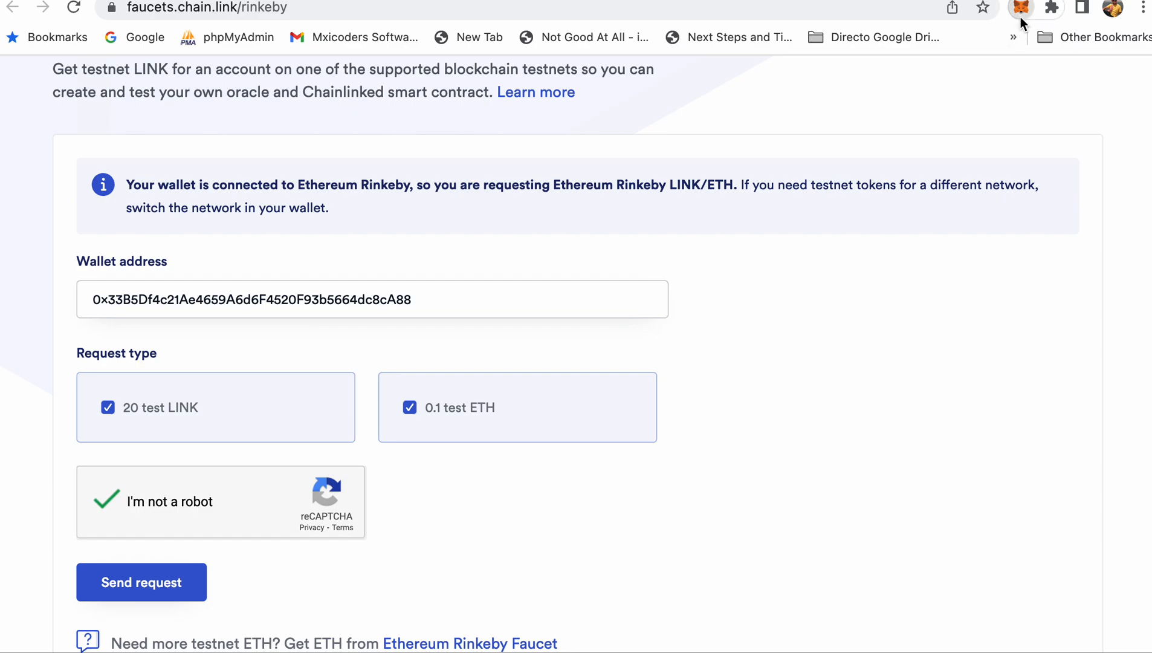
left_click(1020, 8)
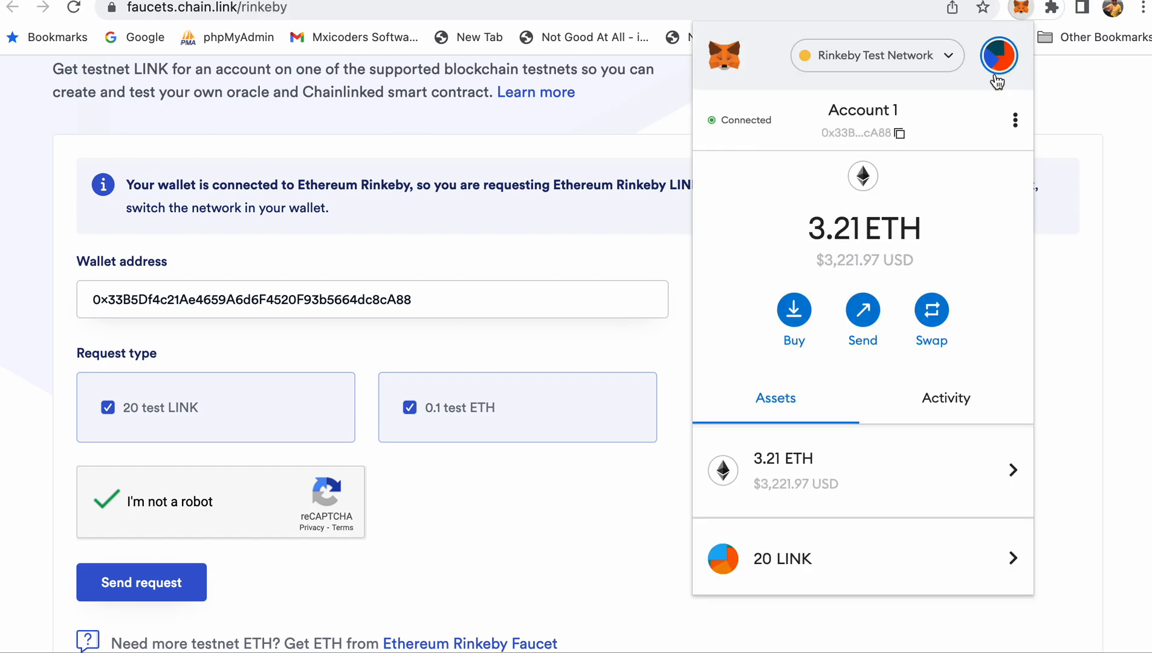
left_click(998, 56)
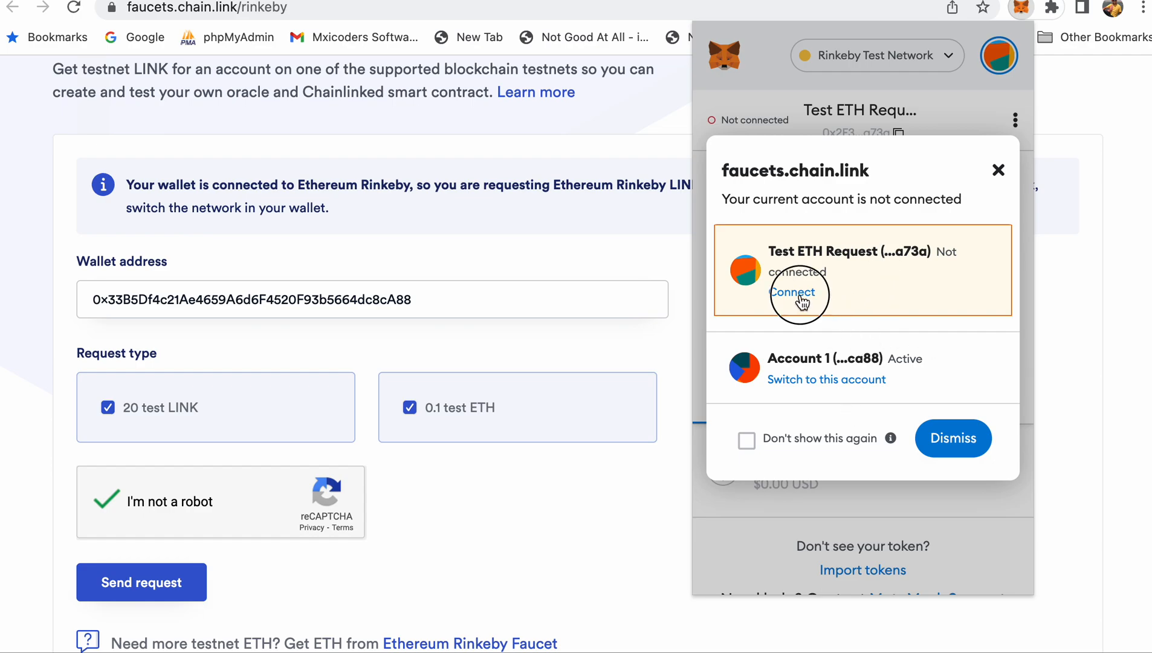
left_click(792, 291)
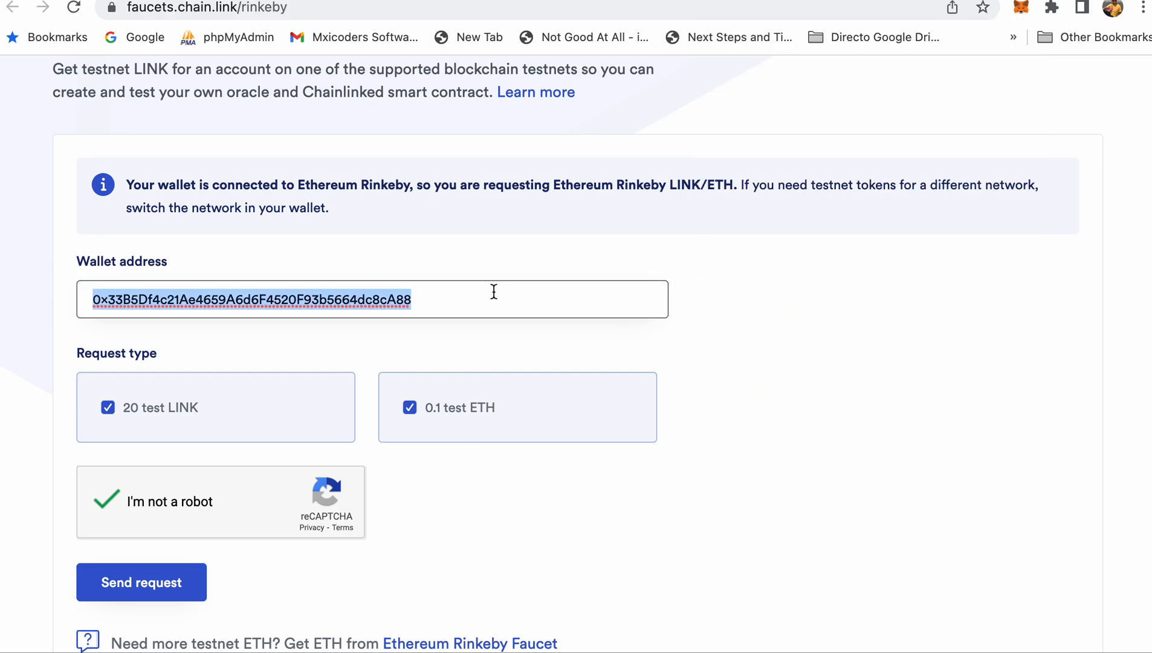
type("0x2F369B913D7d2db84f7154B9EABb3F235b49a73a")
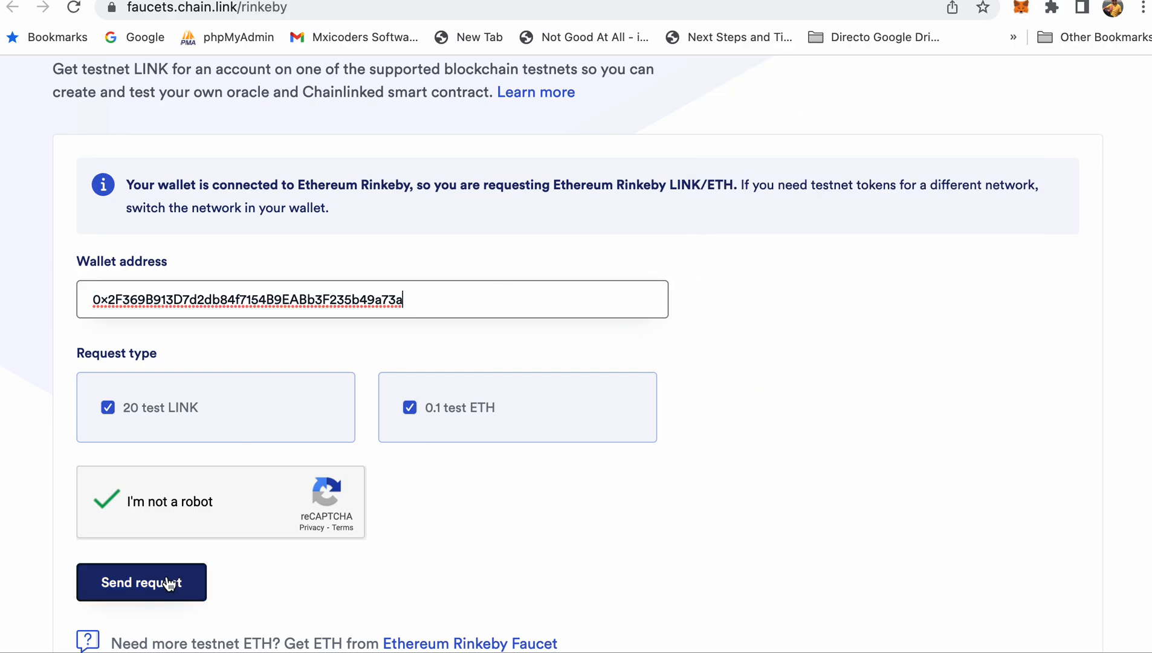
- Send the 20 LINK and 0.1 ETH request and view the 0.1 ETH transaction details
left_click(141, 581)
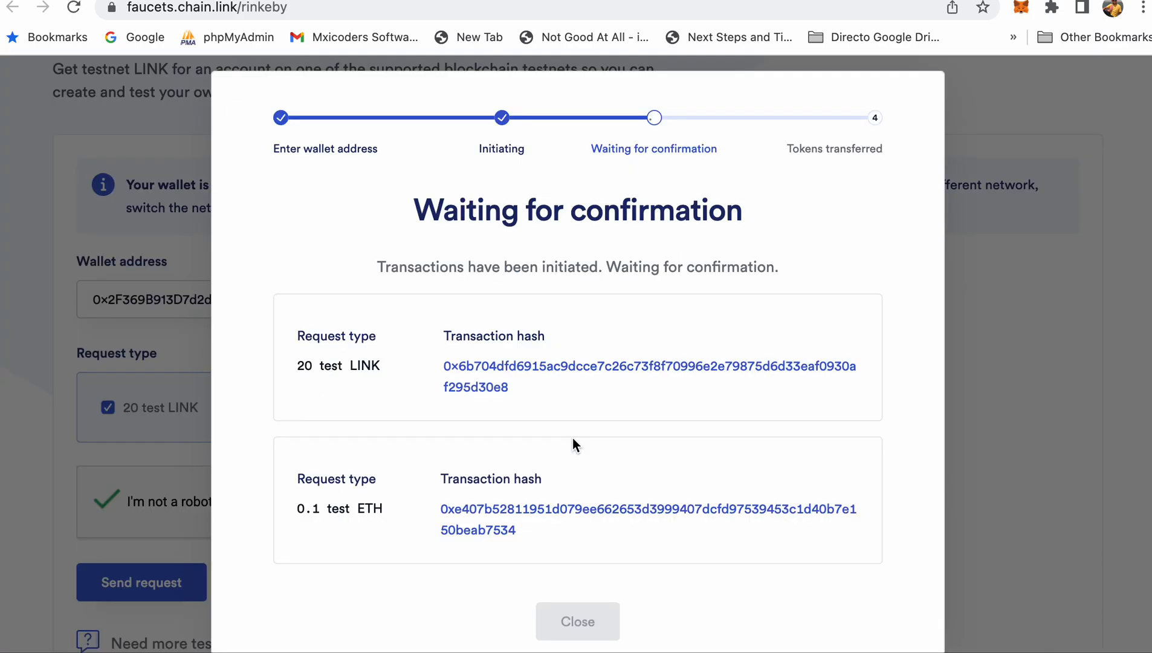
mouse_move(658, 511)
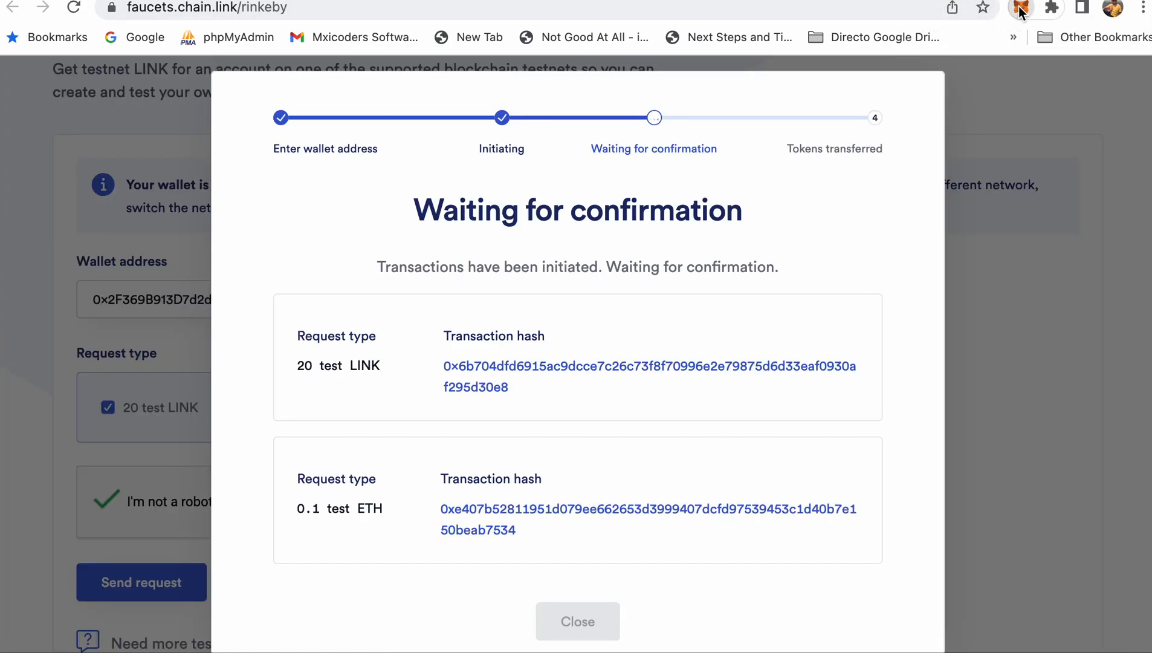
left_click(1020, 9)
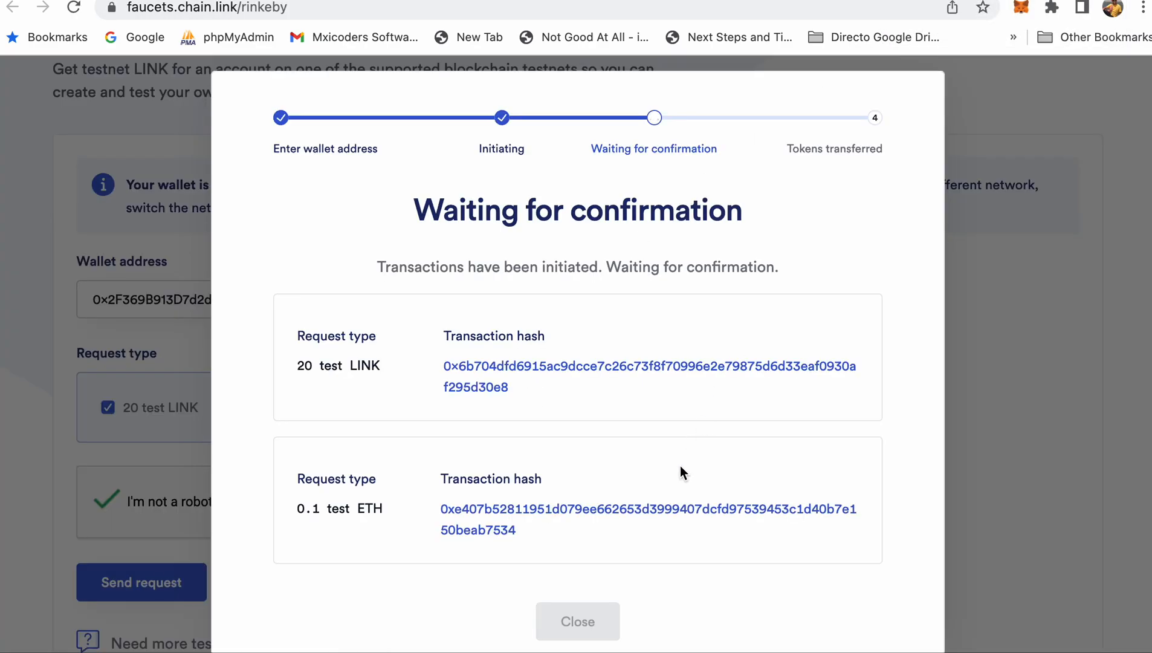
left_click(59, 9)
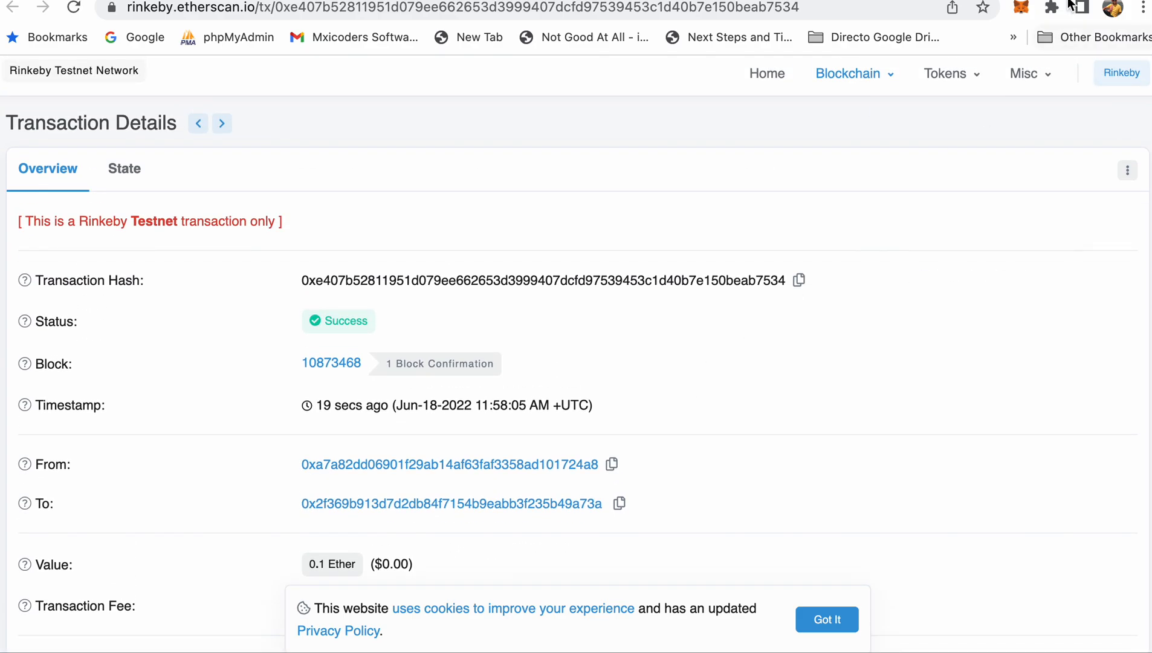
- Check the 20 LINK transaction succeeded and go to the ChainLink Token page
left_click(1020, 9)
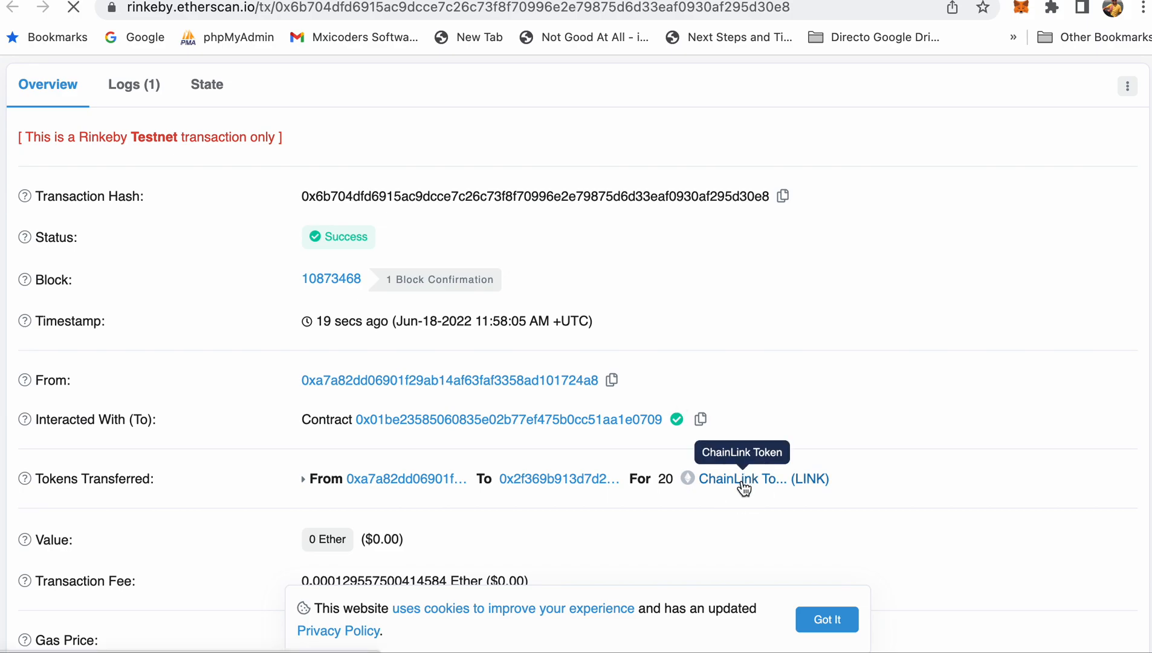
left_click(743, 479)
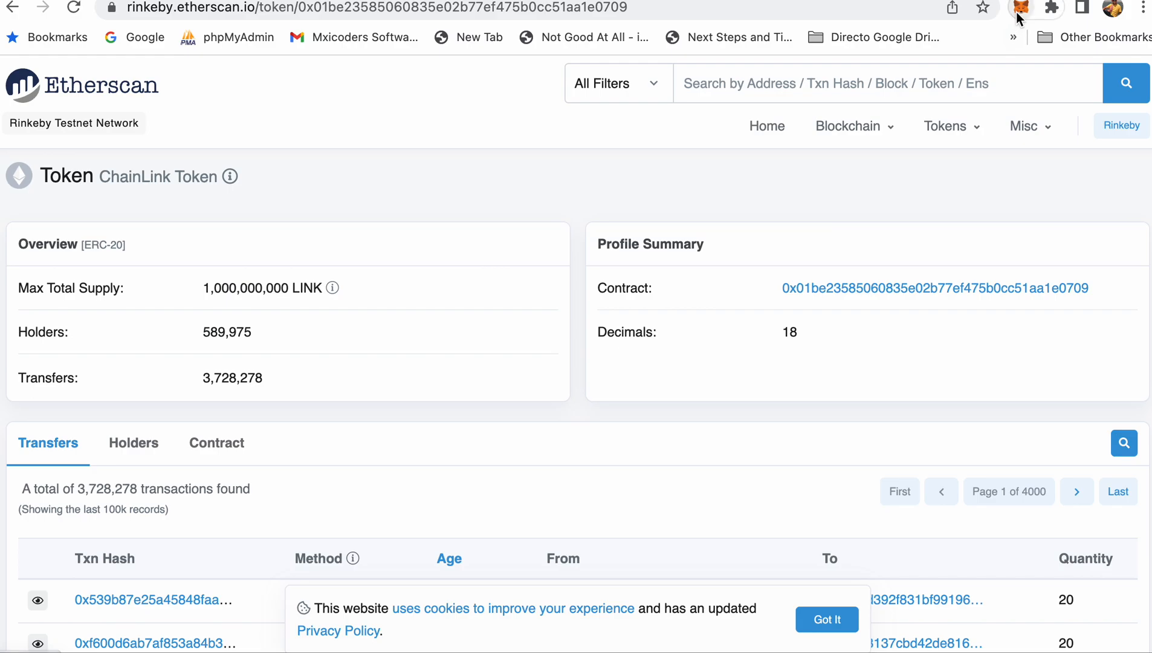
- Import the LINK contract as a custom token so the wallet lists 20 LINK with 0.1 ETH
left_click(1020, 9)
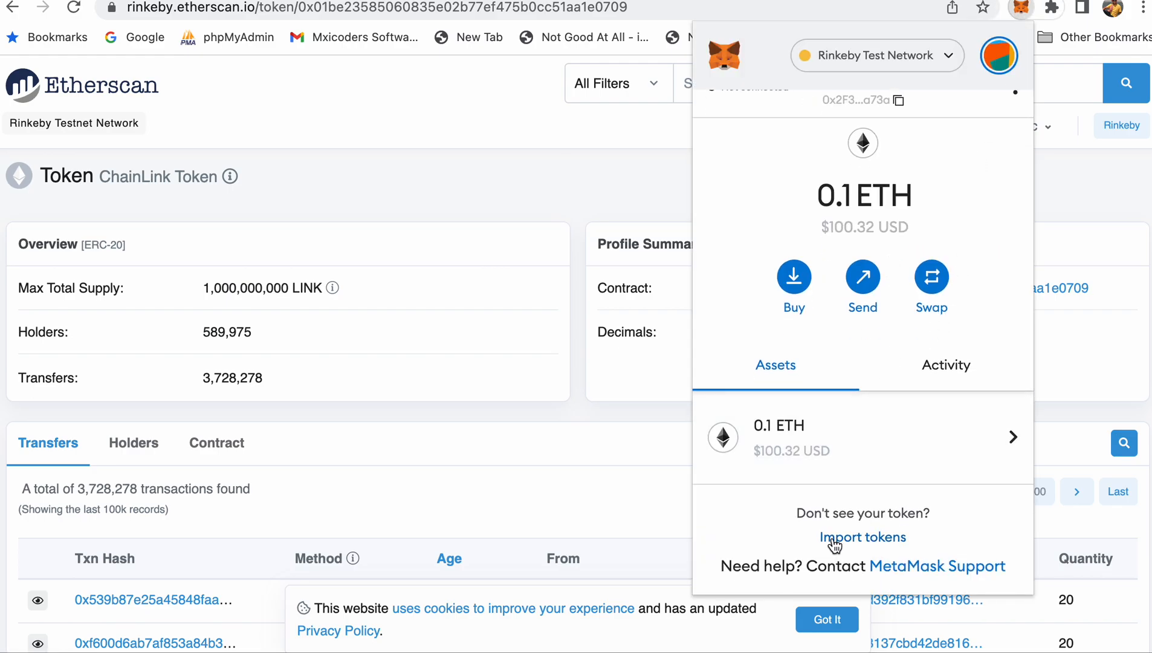
left_click(862, 536)
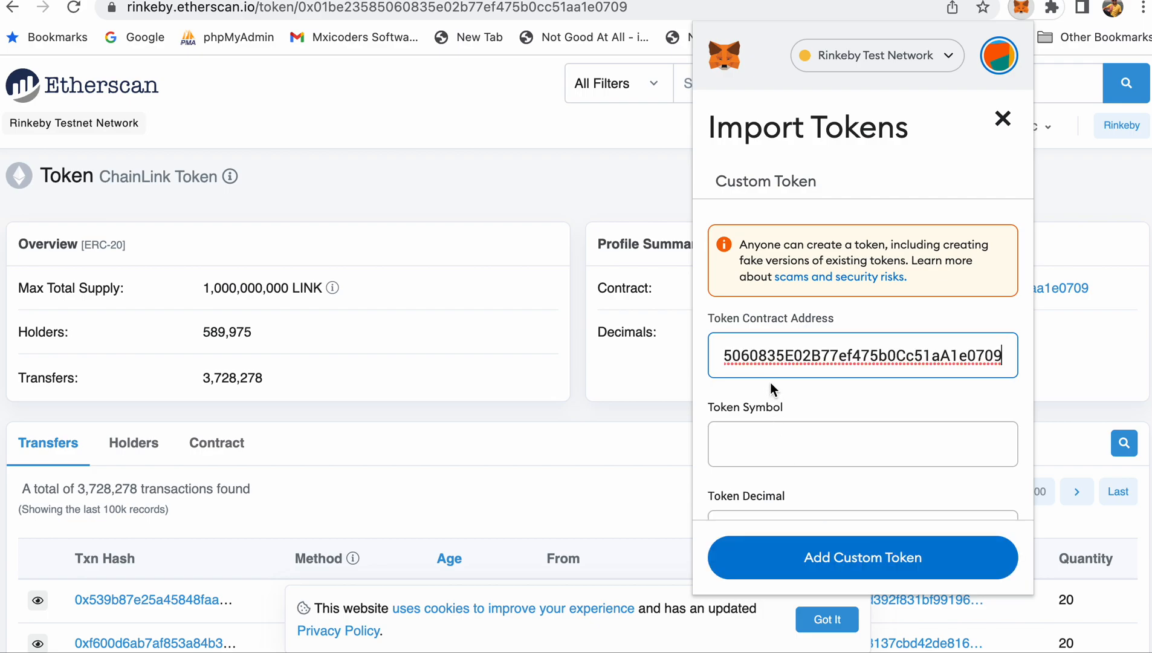
left_click(861, 556)
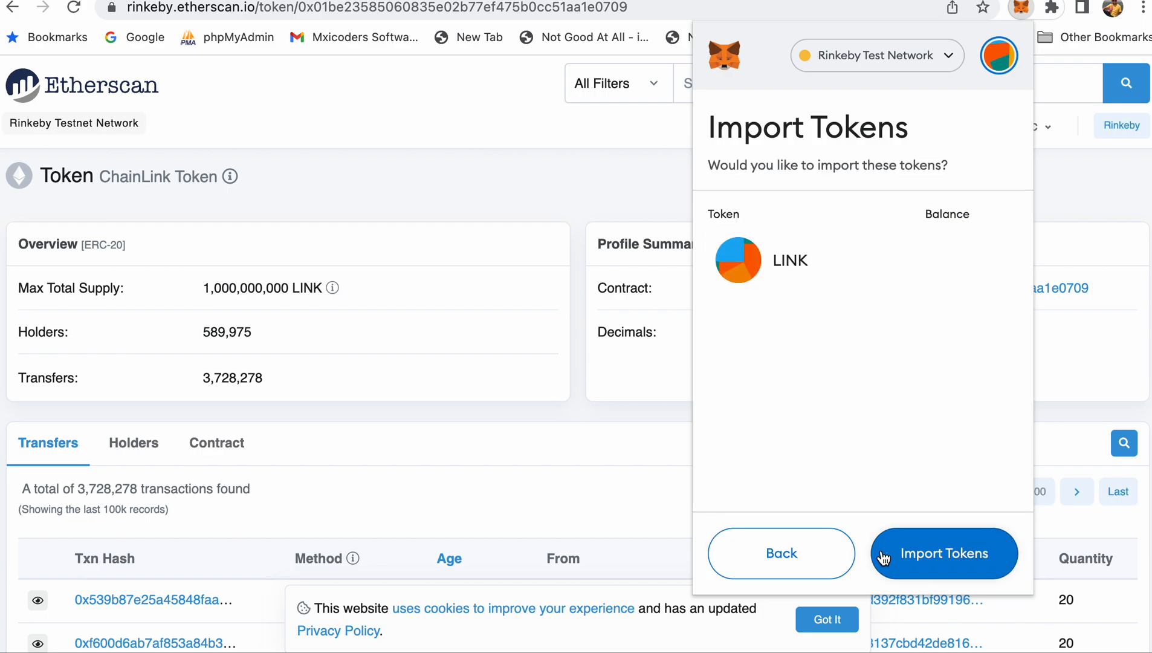
left_click(944, 552)
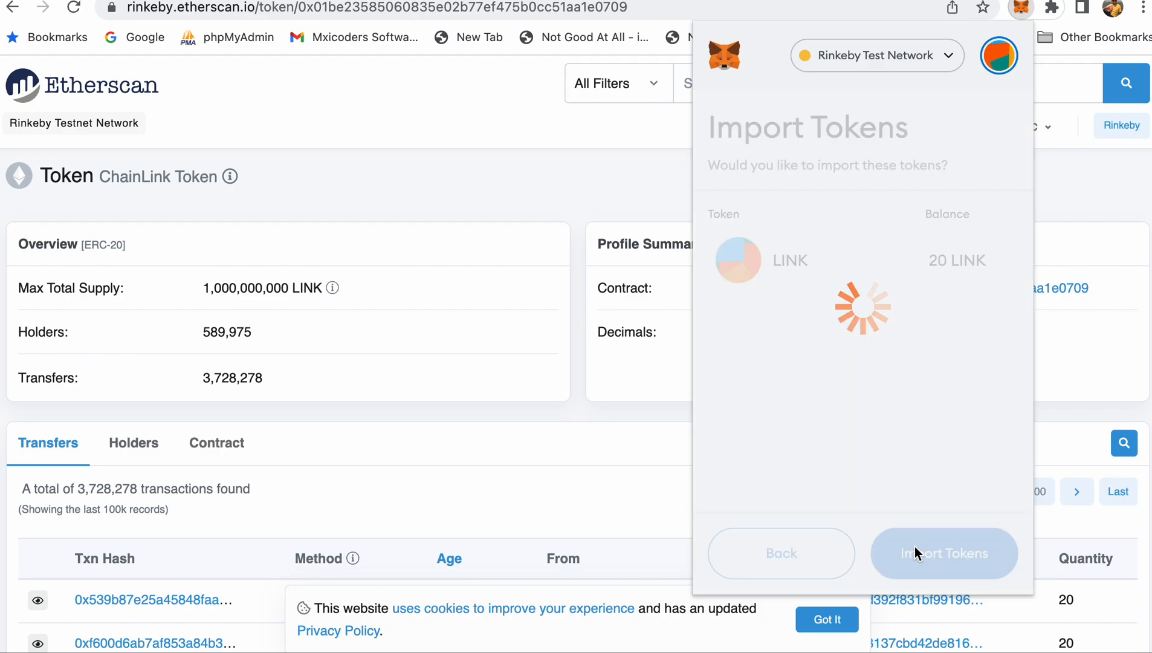
left_click(944, 552)
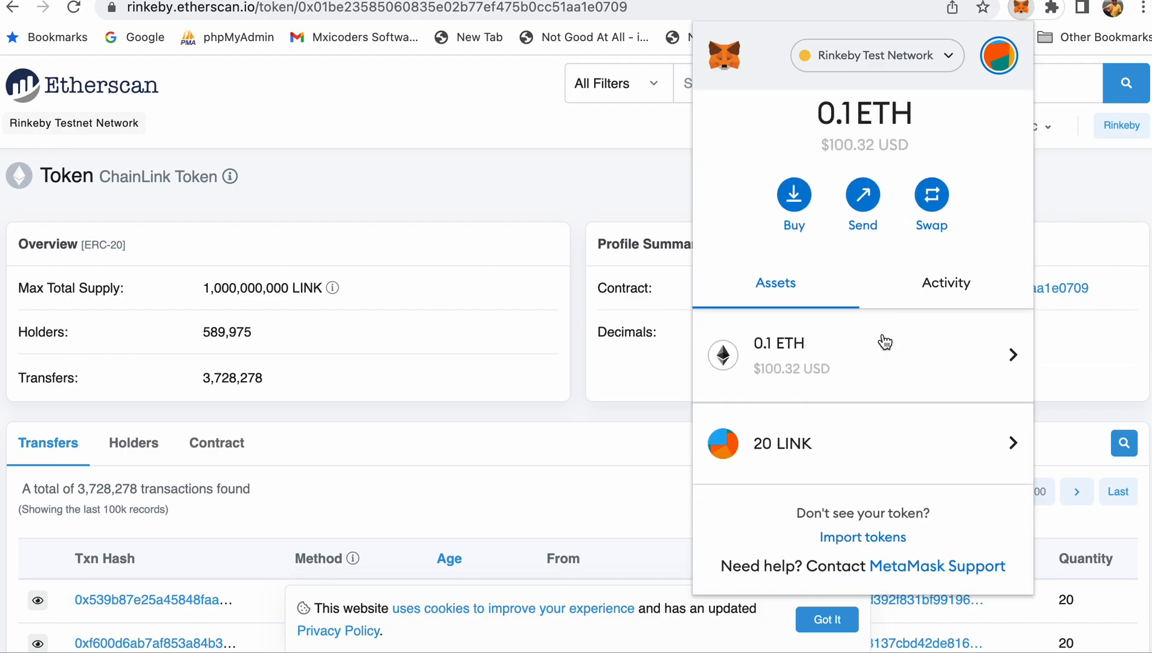
mouse_move(909, 454)
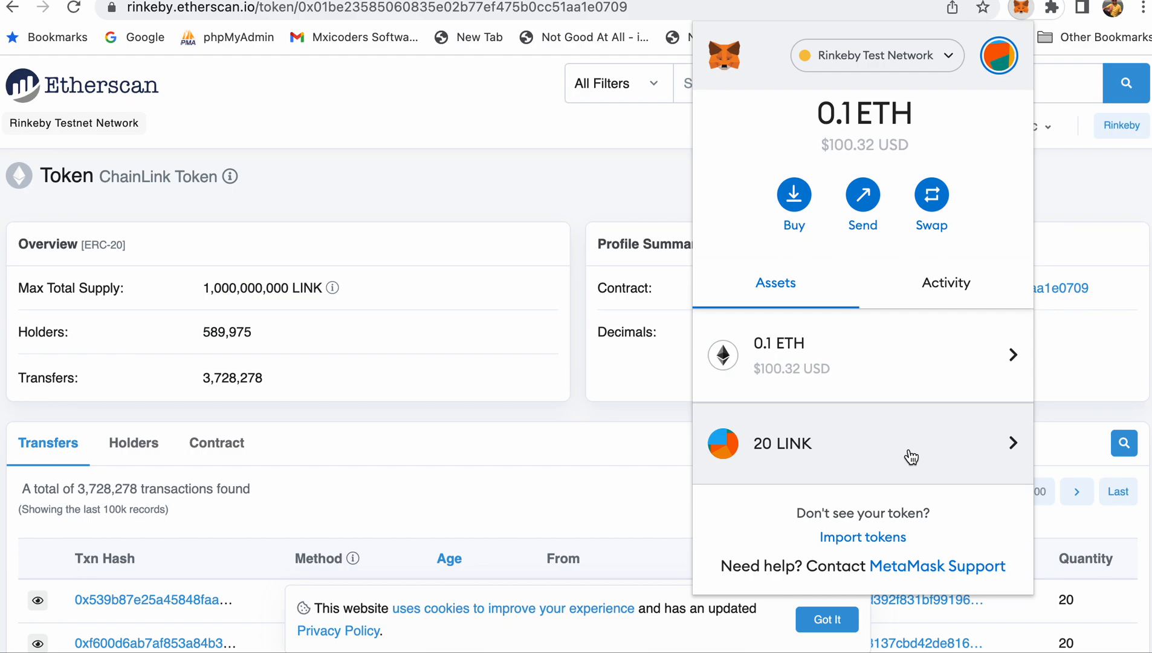